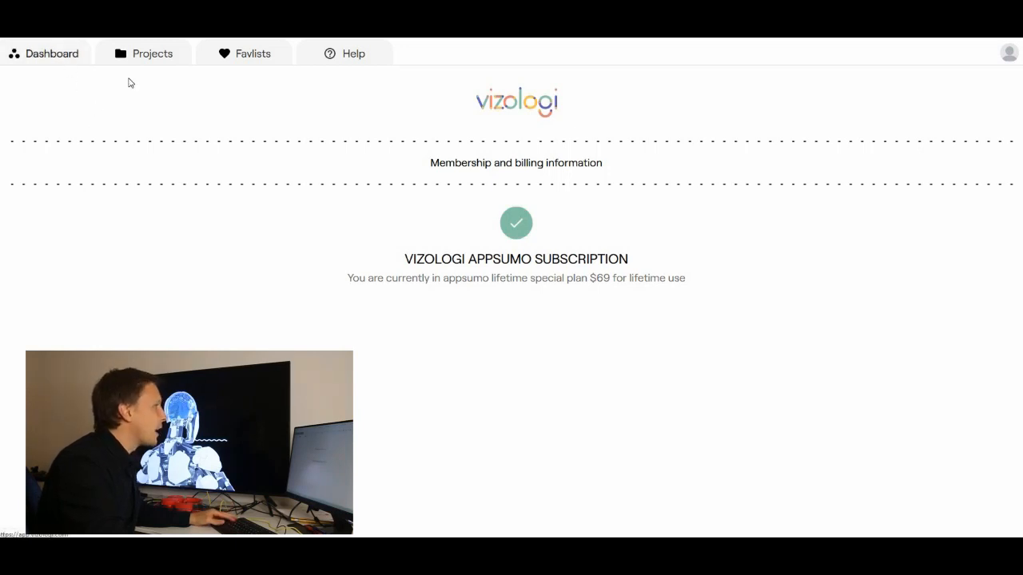
From the Dashboard, reopen the earlier brainstorming results and scroll to the AI and blockchain business ideas
{"action": "left_click", "coordinate": [51, 55]}
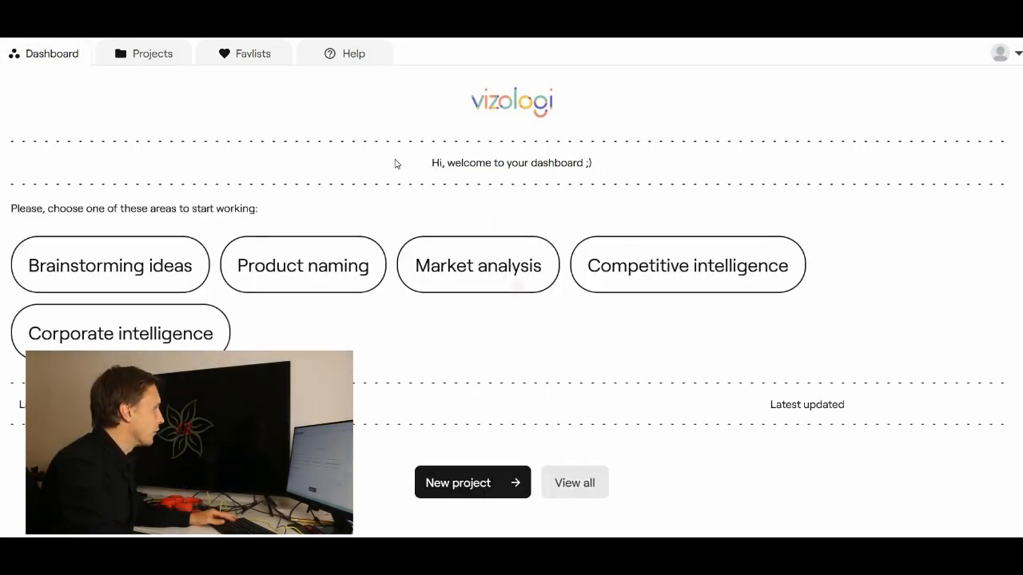
{"action": "left_click", "coordinate": [109, 265]}
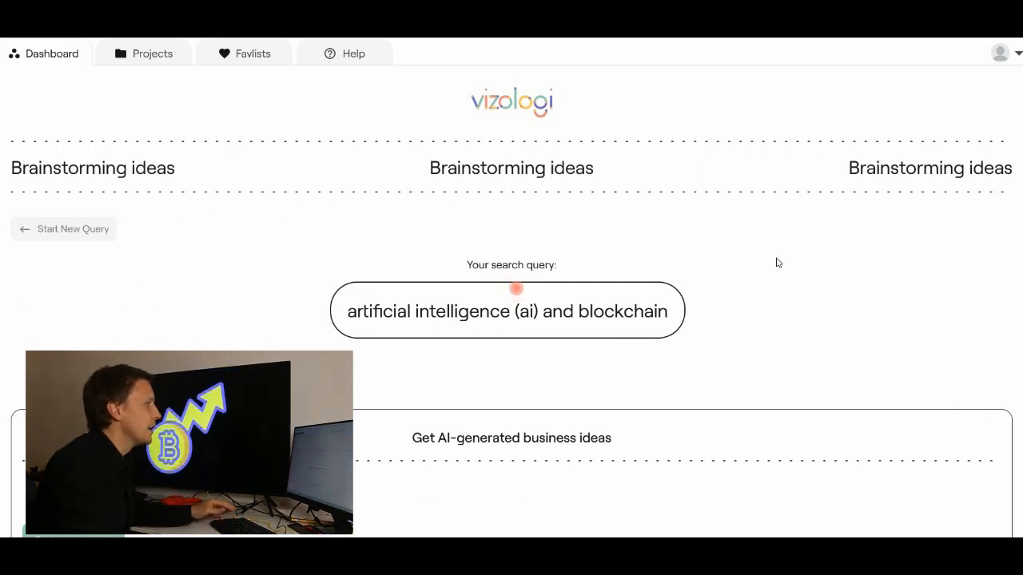
{"action": "scroll", "scroll_direction": "down", "scroll_amount": 3}
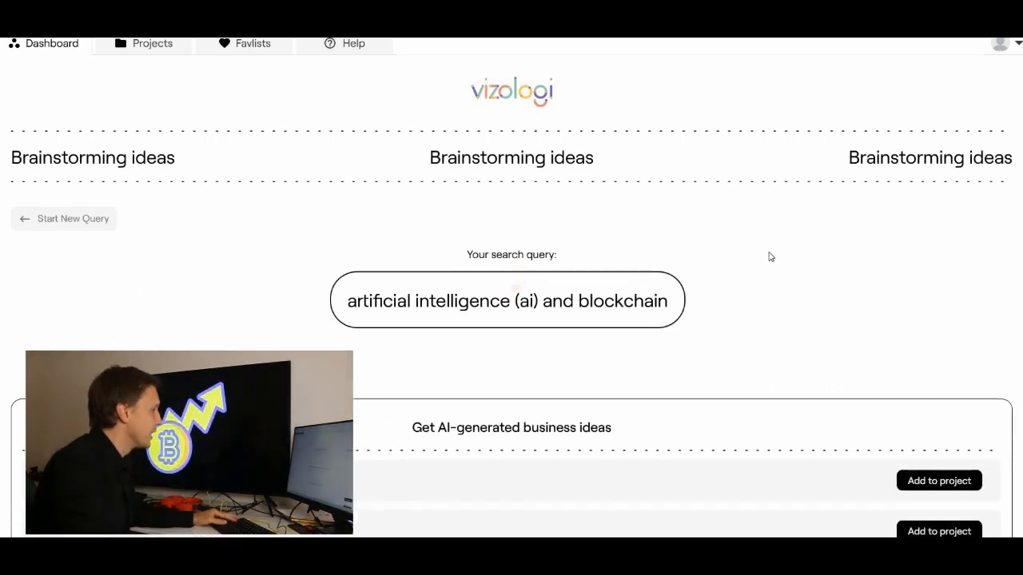
{"action": "scroll", "scroll_direction": "down", "scroll_amount": 3}
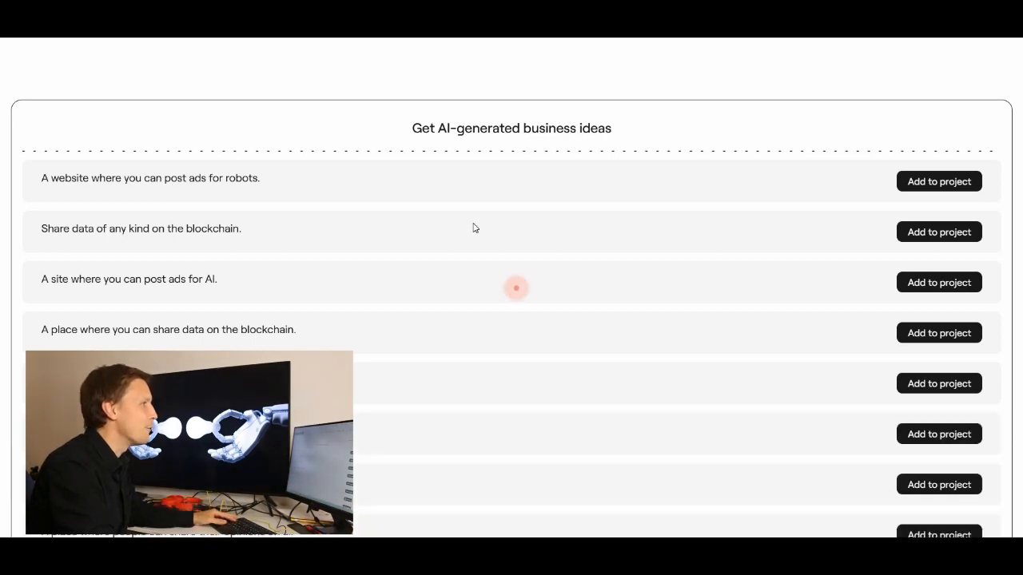
Scroll through the recommended companies such as Anki and Vicarious
{"action": "scroll", "scroll_direction": "down", "scroll_amount": 3}
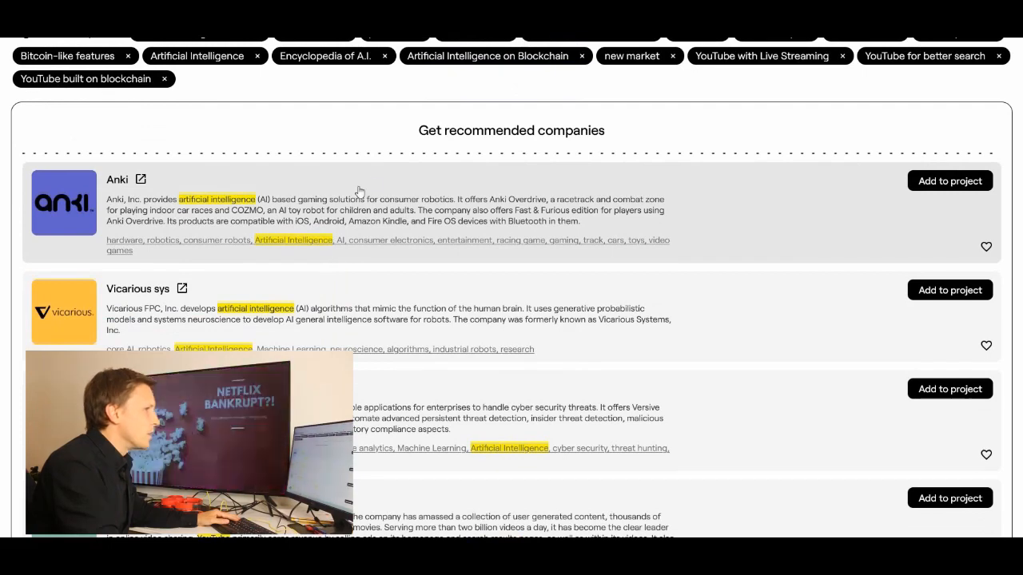
{"action": "scroll", "scroll_direction": "down", "scroll_amount": 3}
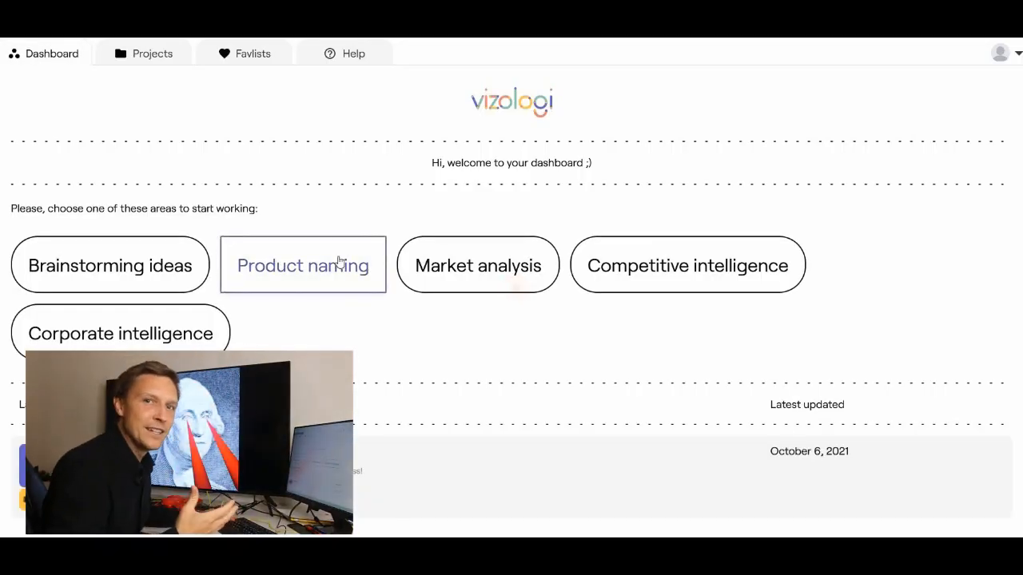
{"action": "mouse_move", "coordinate": [333, 323]}
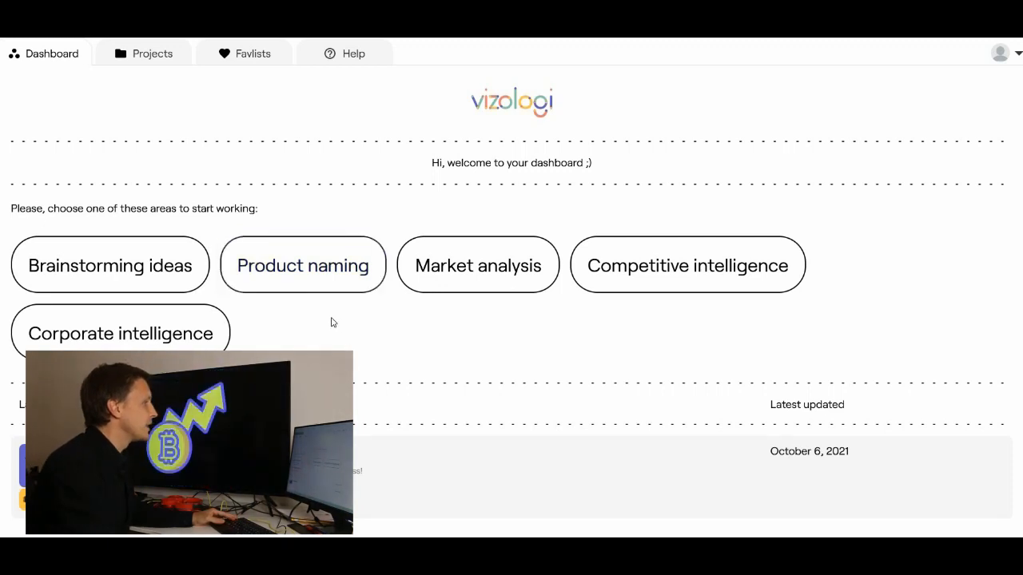
Start a Product naming query for 'YouTube built on Blockchain' and move on to its keywords
{"action": "left_click", "coordinate": [302, 265]}
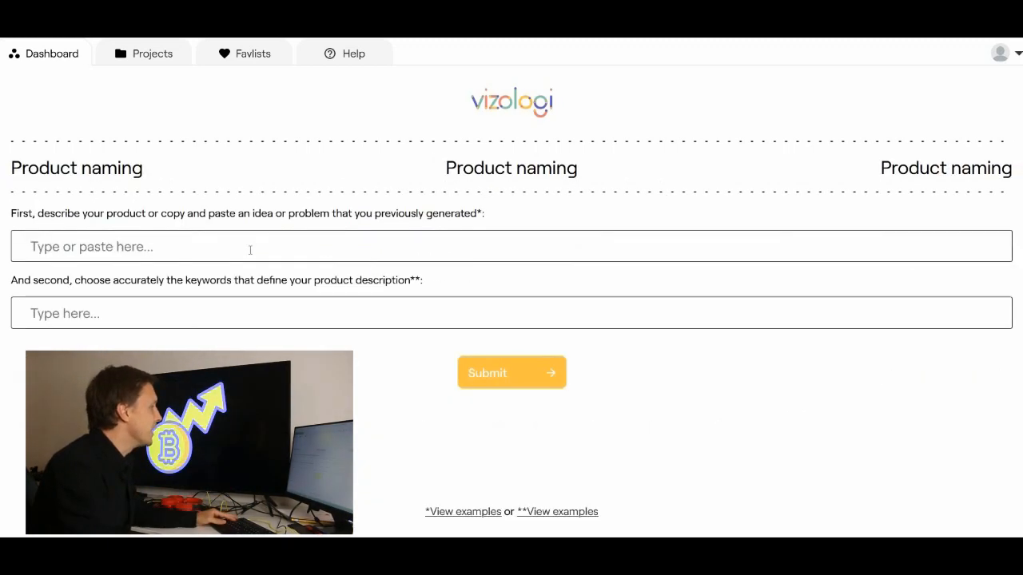
{"action": "type", "text": "YouTube built on Blockchain"}
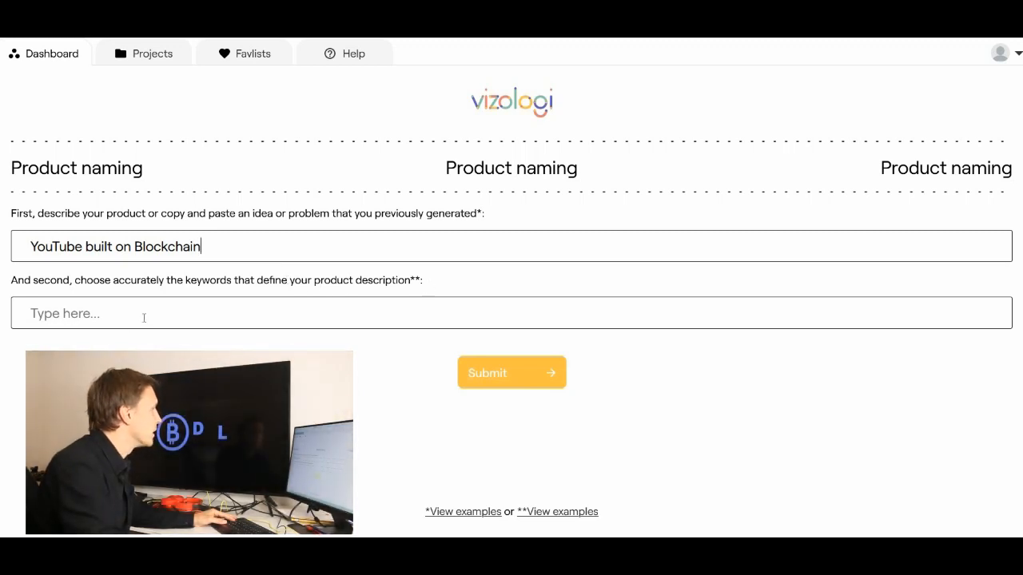
{"action": "left_click", "coordinate": [511, 373]}
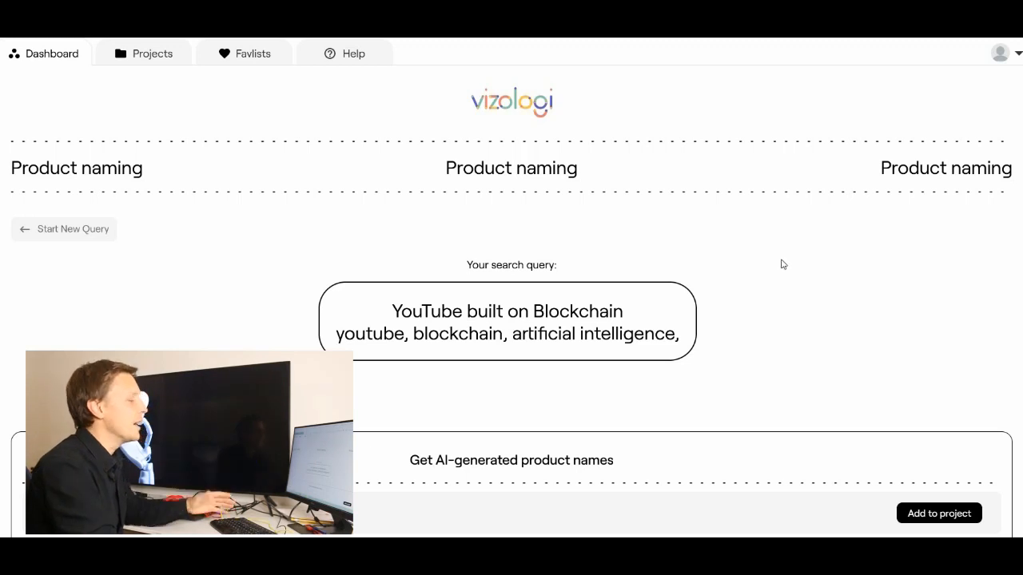
Scroll the generated names like YouTube2.0 and YB-coin, then dismiss the unsafe-content warning
{"action": "scroll", "scroll_direction": "down", "scroll_amount": 3}
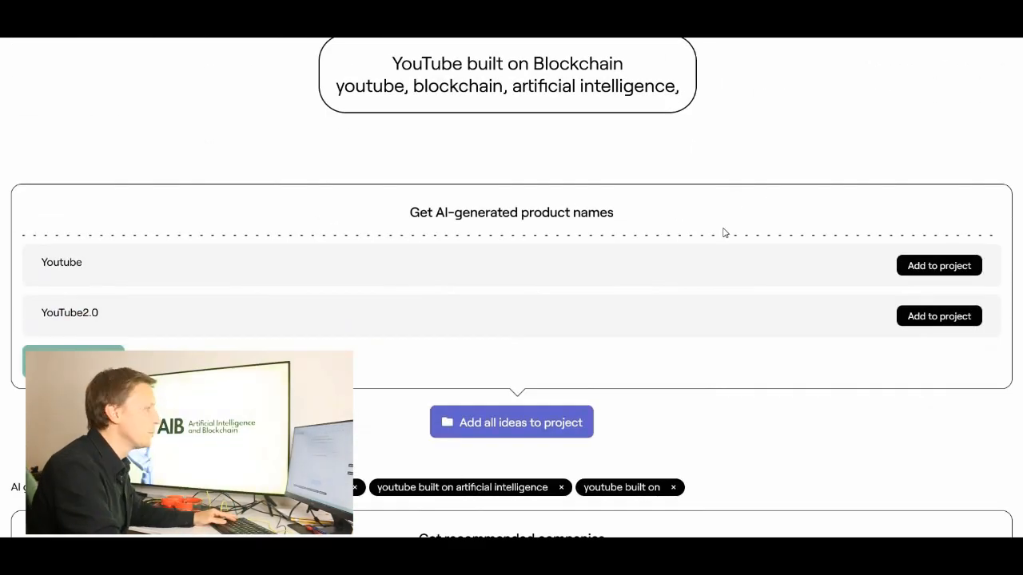
{"action": "mouse_move", "coordinate": [319, 294]}
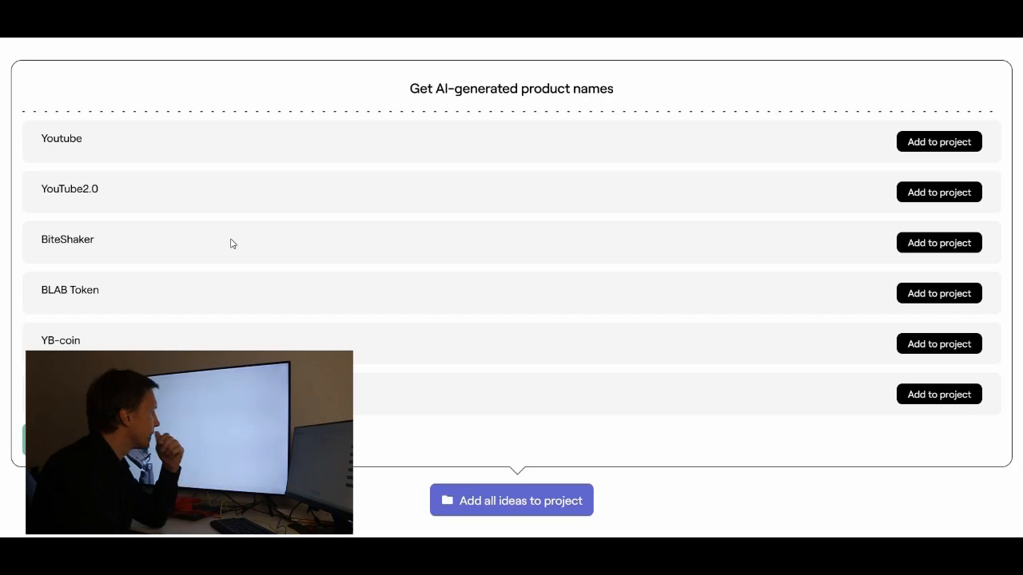
{"action": "scroll", "scroll_direction": "down", "scroll_amount": 3}
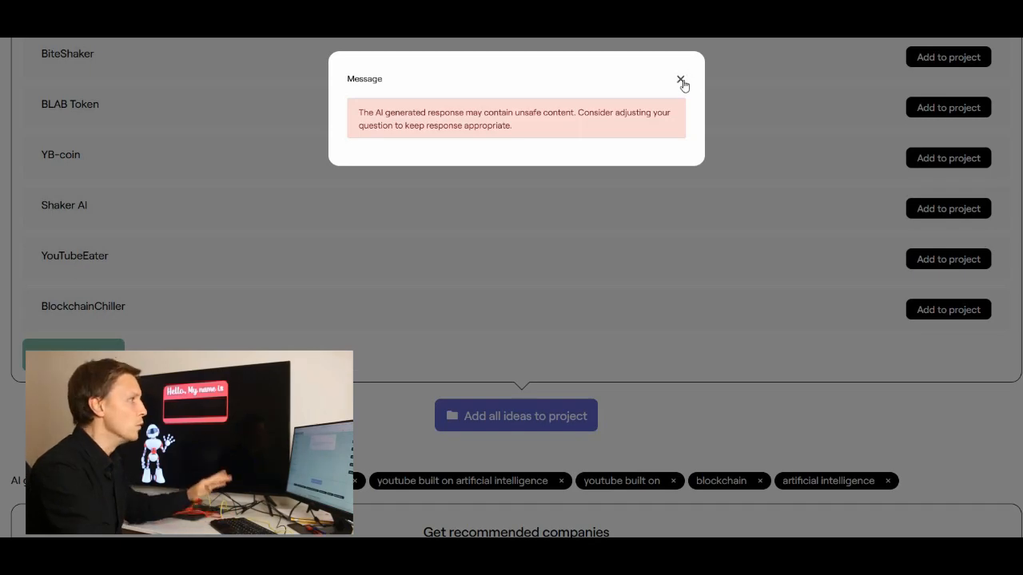
{"action": "left_click", "coordinate": [681, 82]}
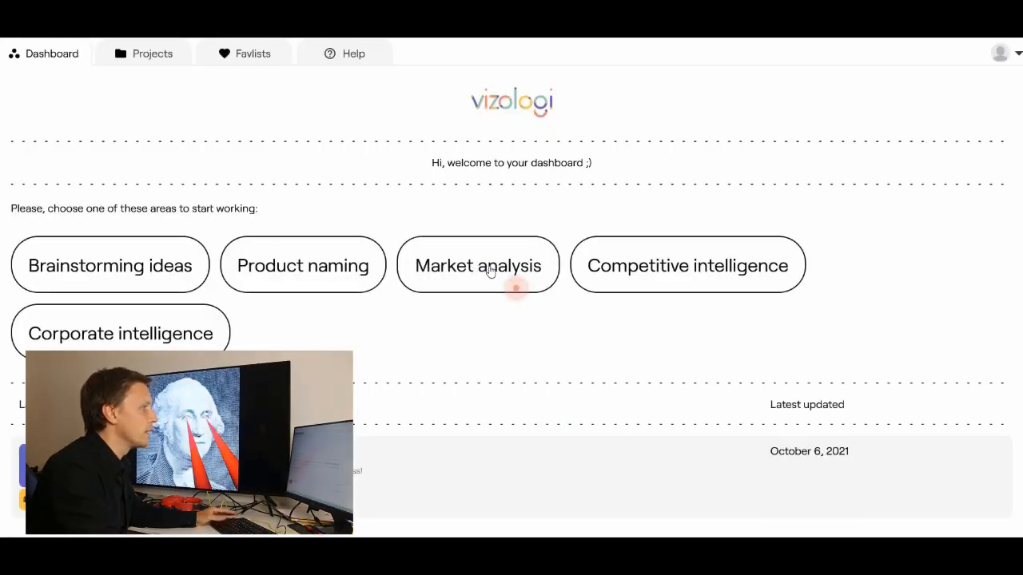
Start a Market analysis query and draft a first question beginning 'Is a new pal... a good idea'
{"action": "left_click", "coordinate": [476, 265]}
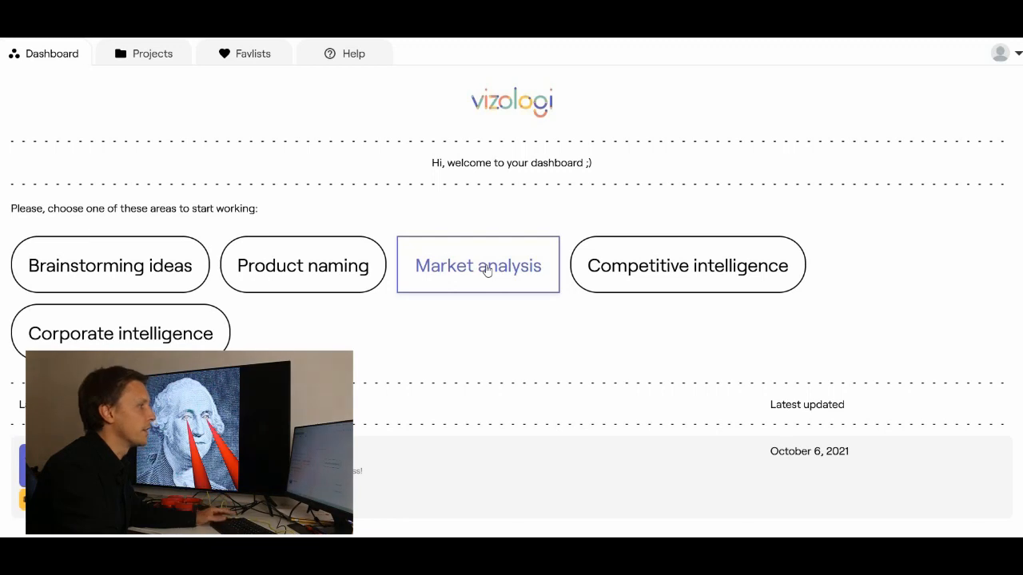
{"action": "left_click", "coordinate": [476, 265]}
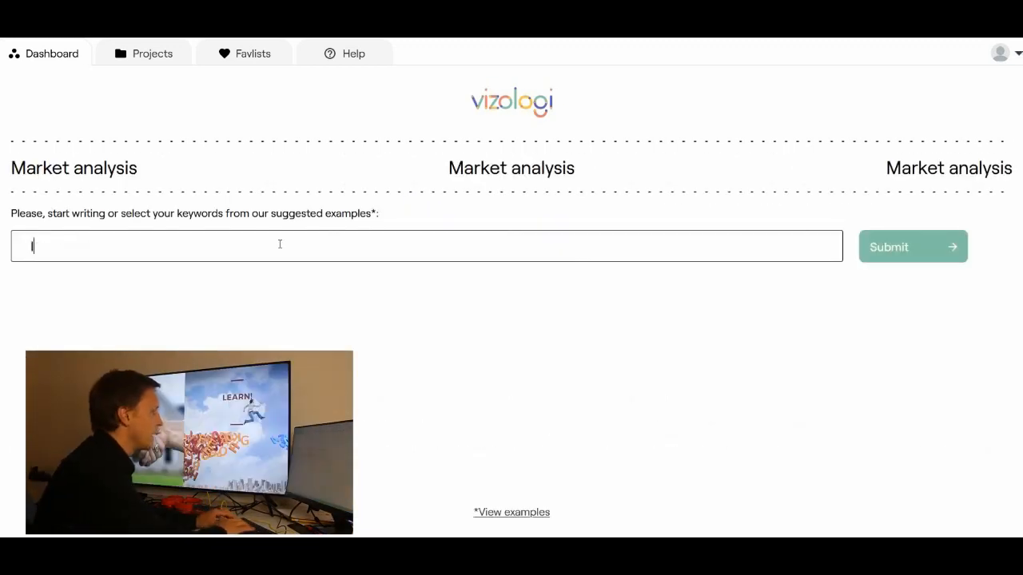
{"action": "type", "text": "Is a new pal"}
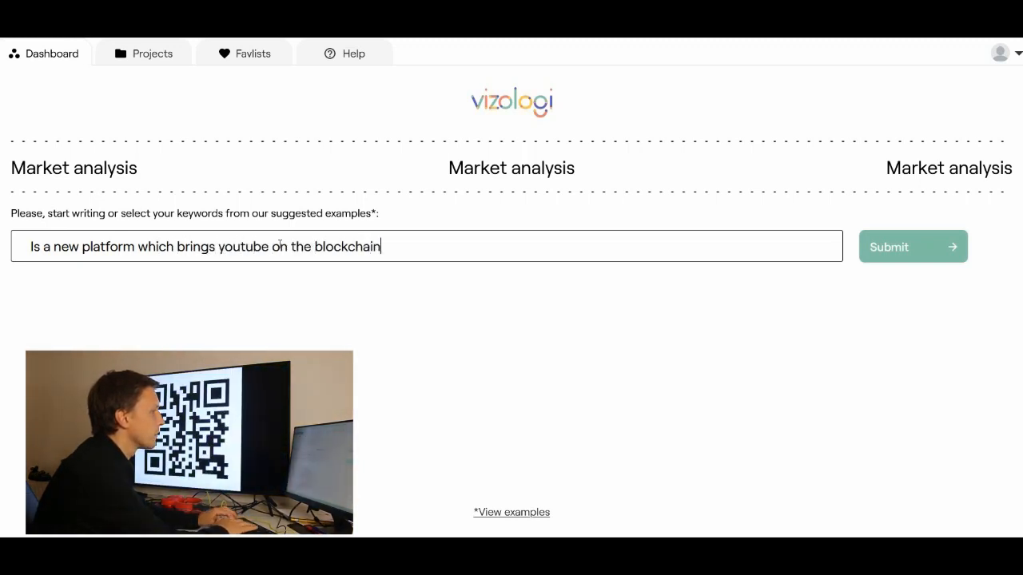
{"action": "type", "text": "a good idea"}
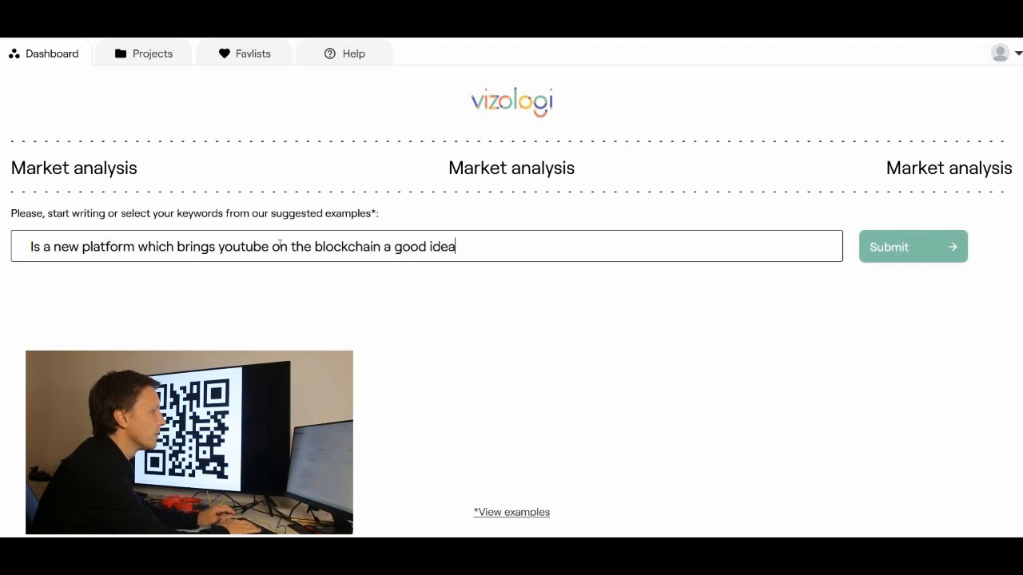
{"action": "left_click", "coordinate": [912, 246]}
{"action": "type", "text": "Are"}
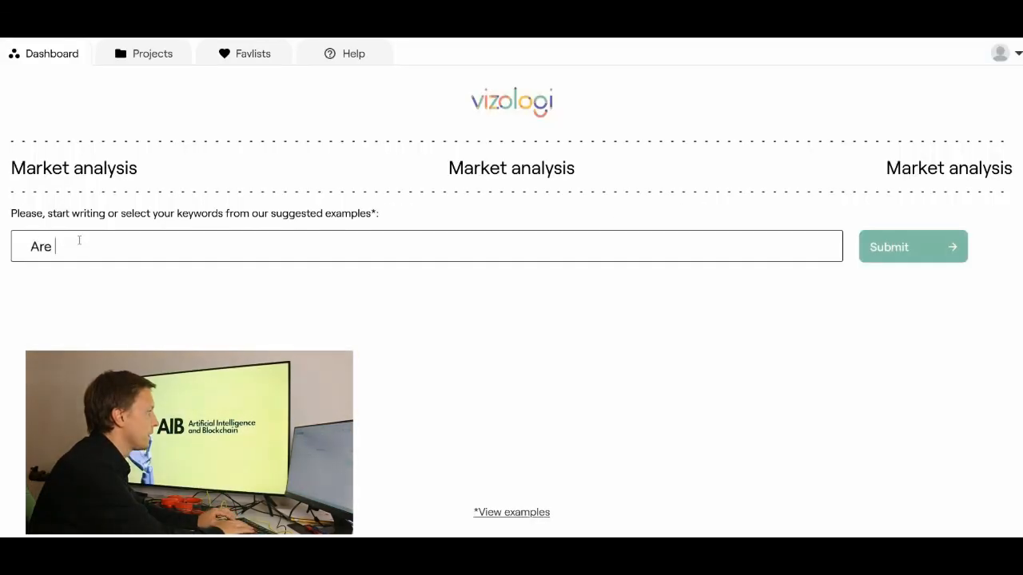
Submit the market question 'Are AI generated movies a good idea?'
{"action": "type", "text": "AI generat"}
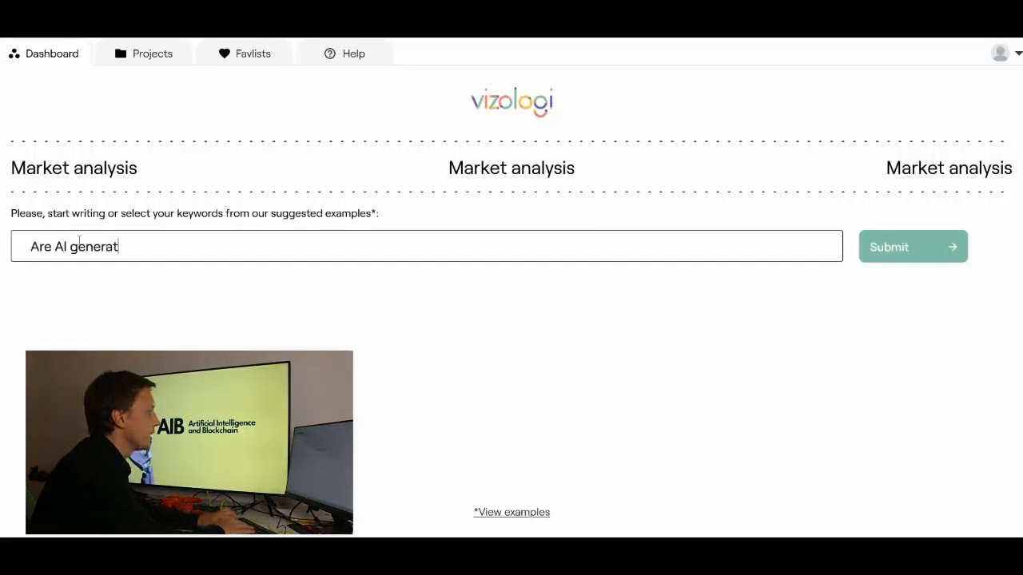
{"action": "type", "text": "ed movies a goo"}
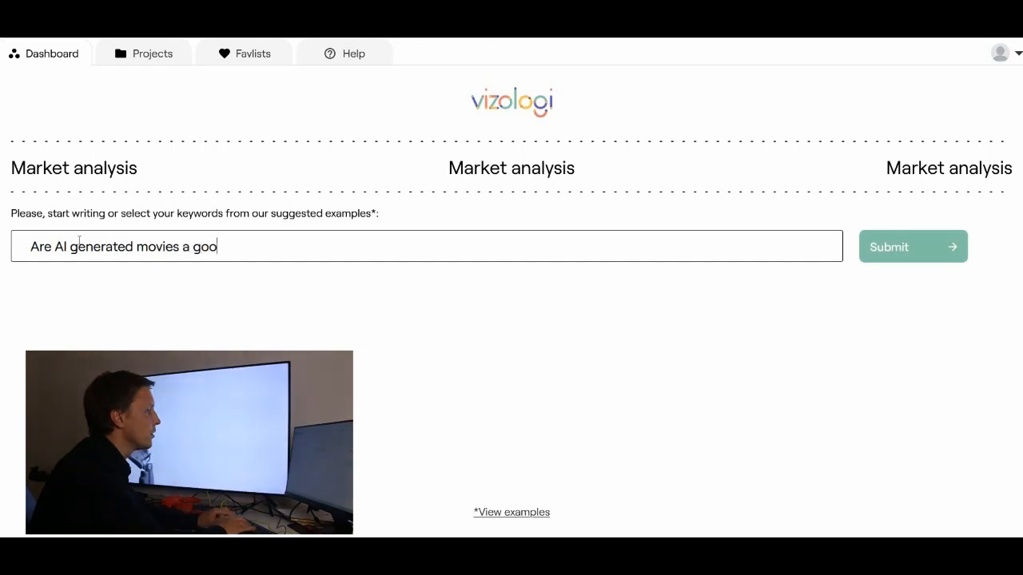
{"action": "left_click", "coordinate": [913, 246]}
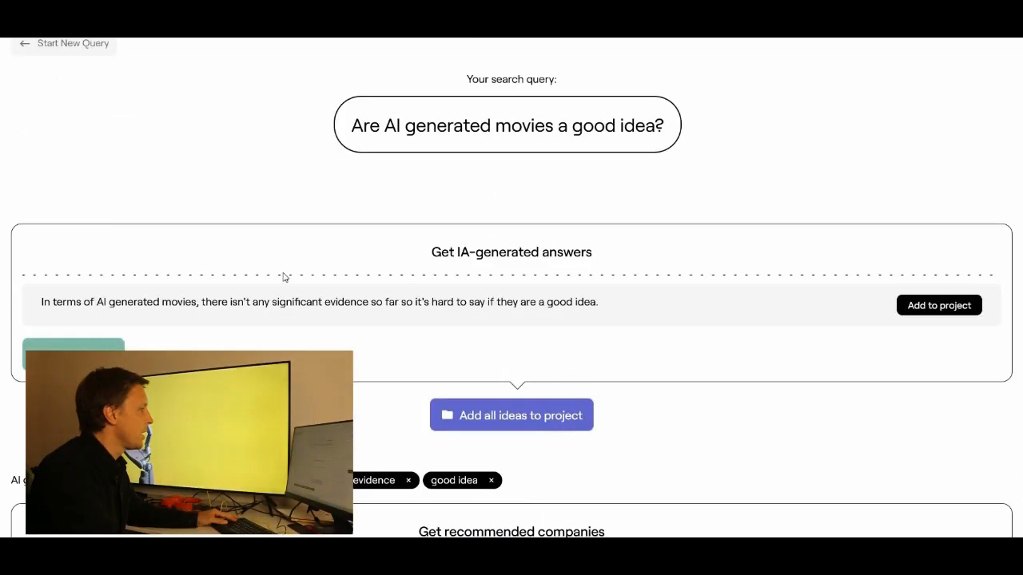
{"action": "mouse_move", "coordinate": [310, 332]}
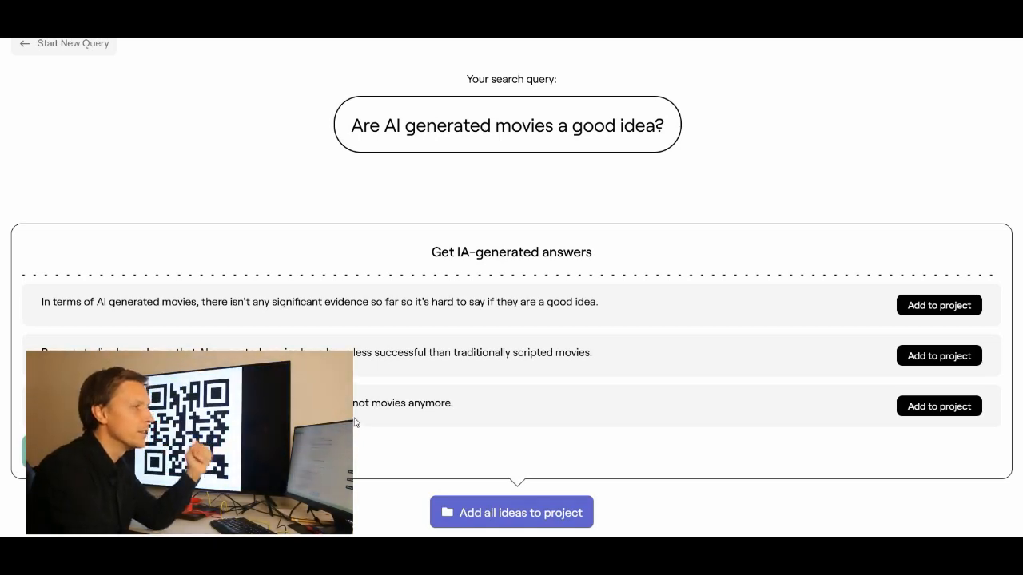
Scroll to the recommended companies and add Moviepass to a project
{"action": "scroll", "scroll_direction": "down", "scroll_amount": 3}
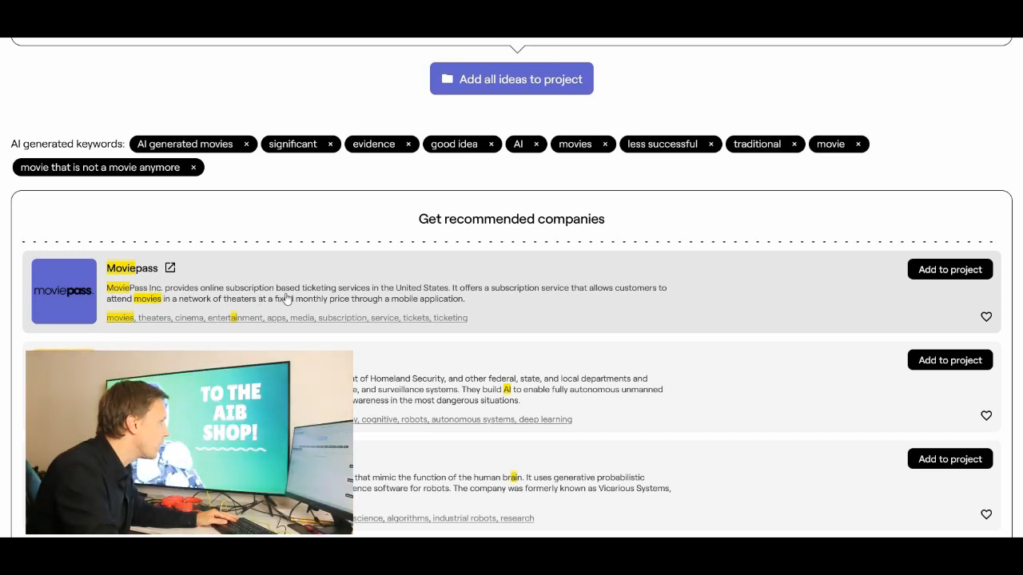
{"action": "mouse_move", "coordinate": [486, 301]}
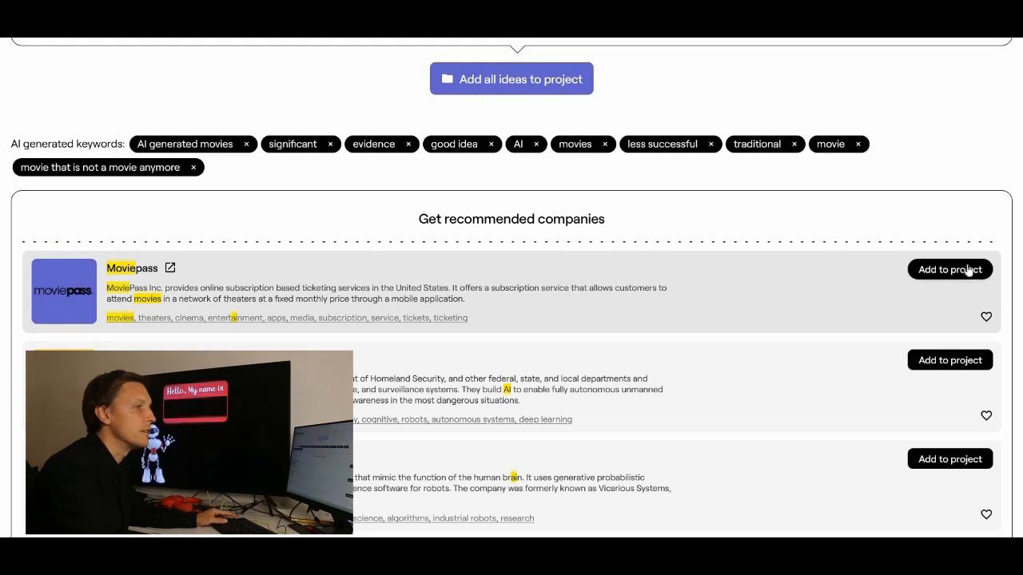
{"action": "left_click", "coordinate": [949, 268]}
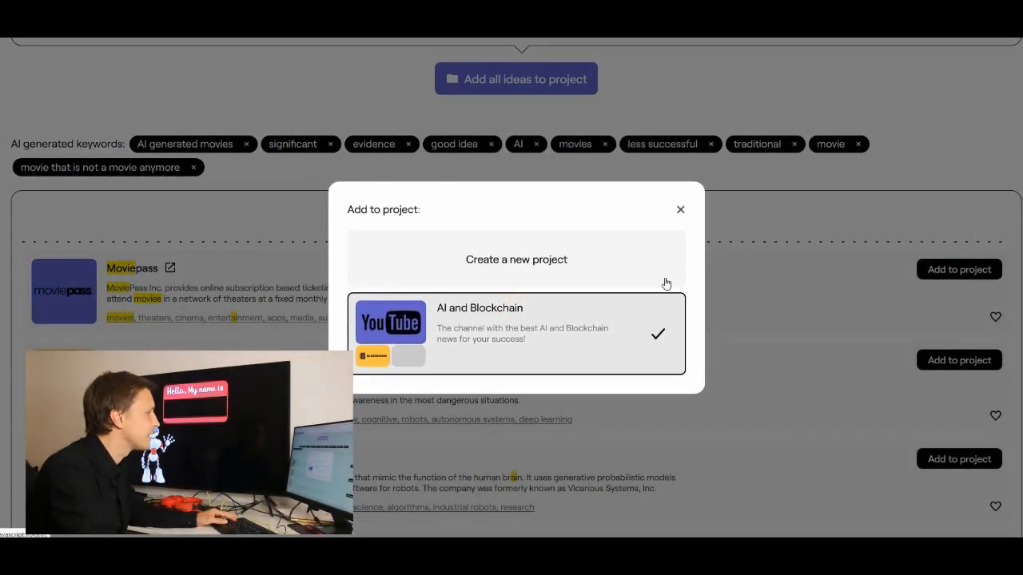
{"action": "mouse_move", "coordinate": [703, 303]}
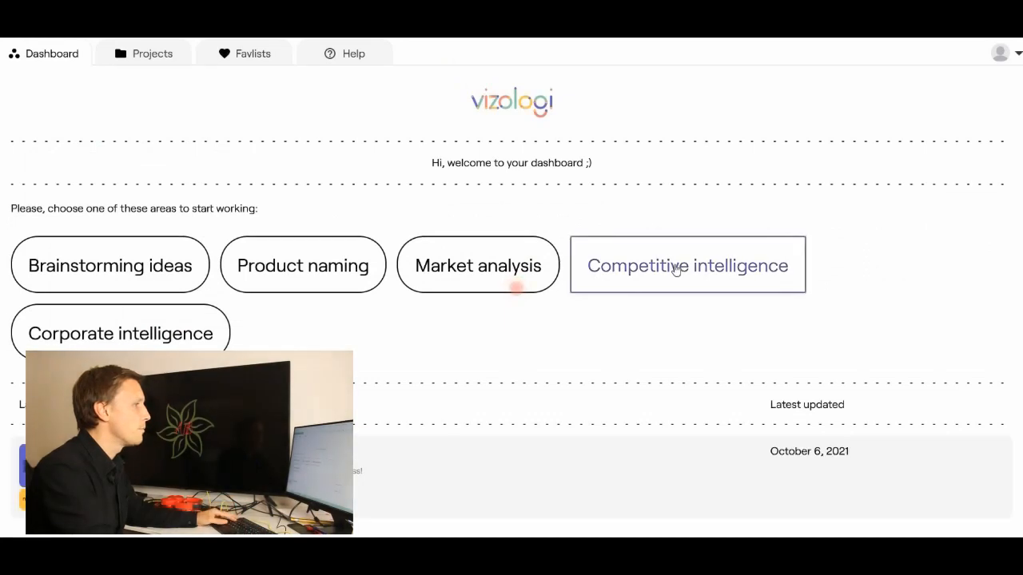
Submit the competitive intelligence question 'What movie platforms do exist?' and scroll its answers and recommended companies
{"action": "left_click", "coordinate": [687, 265]}
{"action": "type", "text": "What movie platfor"}
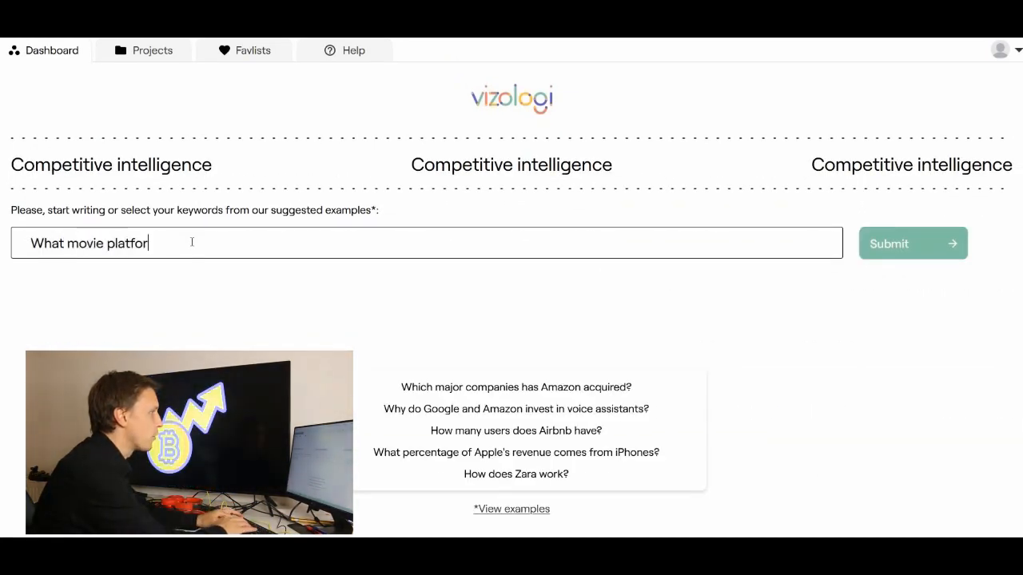
{"action": "left_click", "coordinate": [912, 243]}
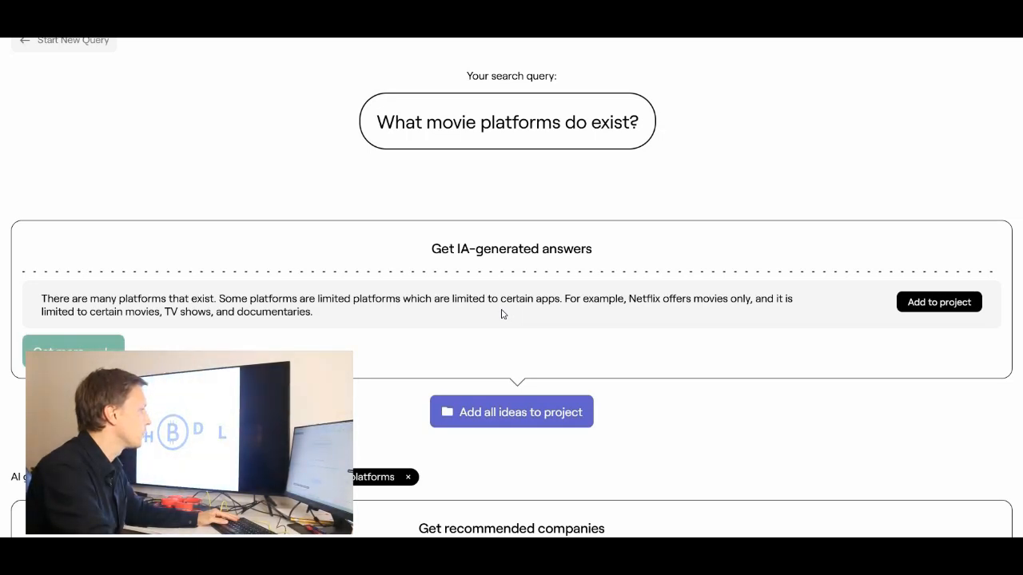
{"action": "scroll", "scroll_direction": "down", "scroll_amount": 3}
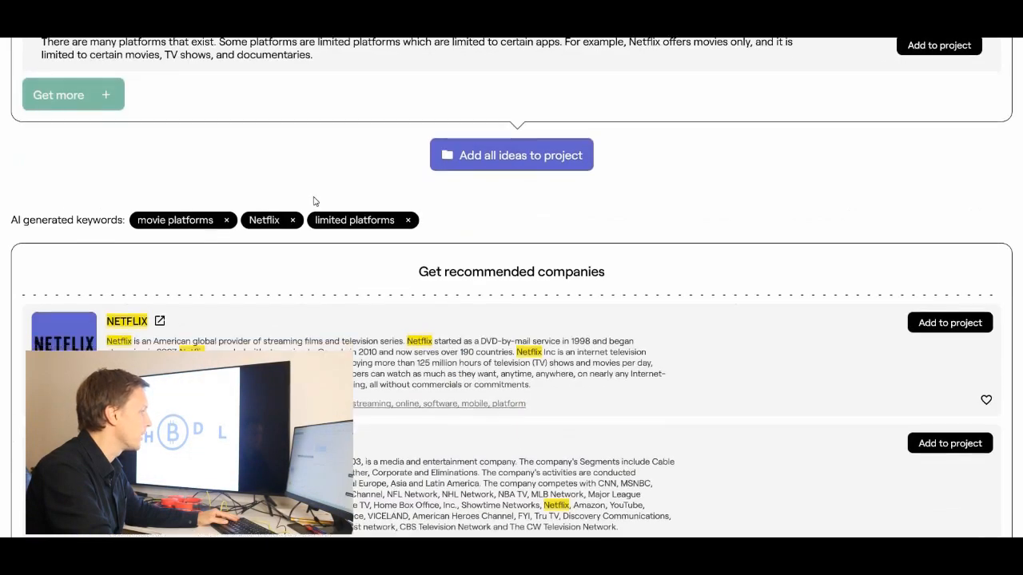
{"action": "scroll", "scroll_direction": "down", "scroll_amount": 3}
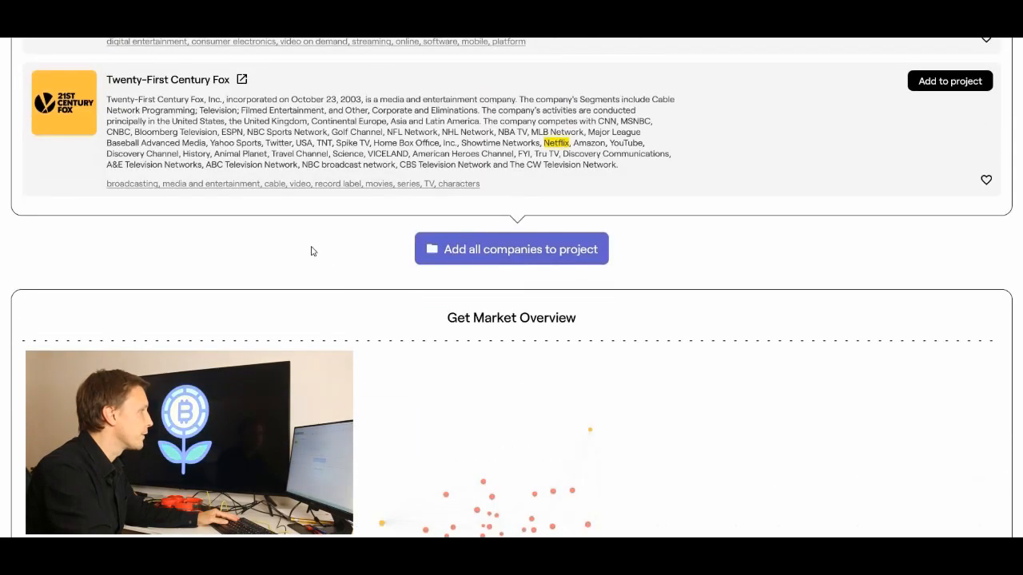